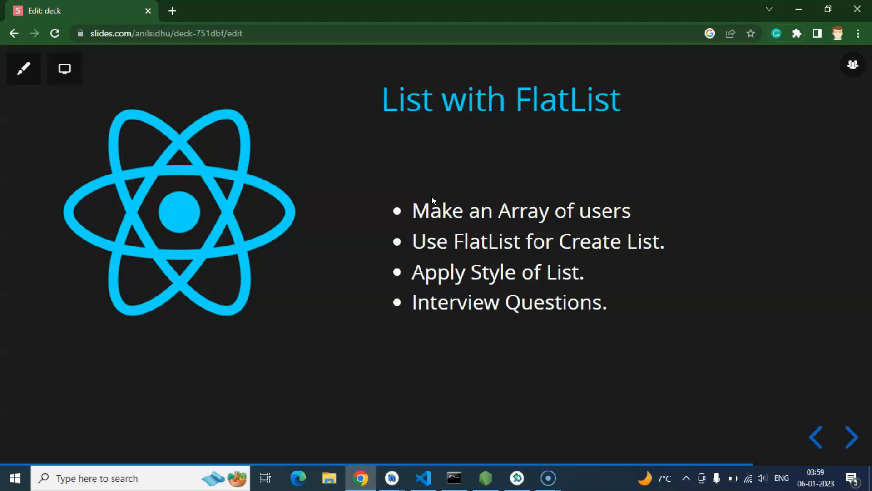
mouse_move(556, 121)
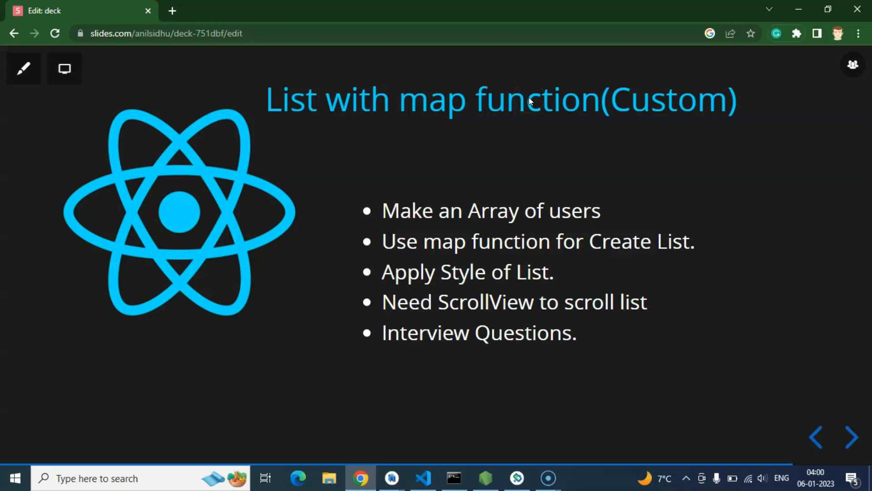
mouse_move(464, 127)
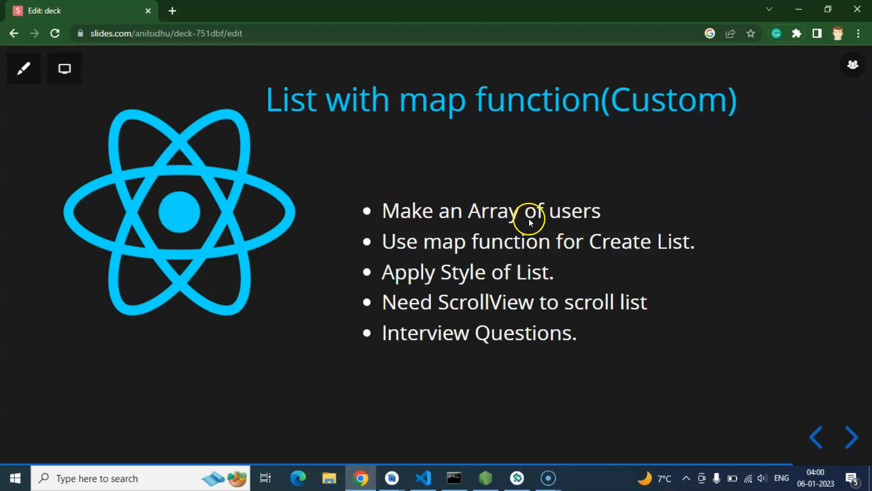
mouse_move(573, 222)
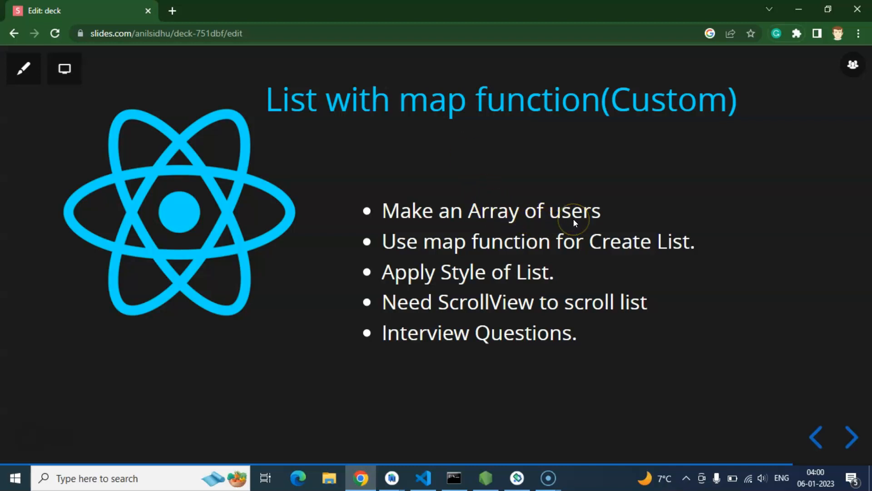
mouse_move(460, 260)
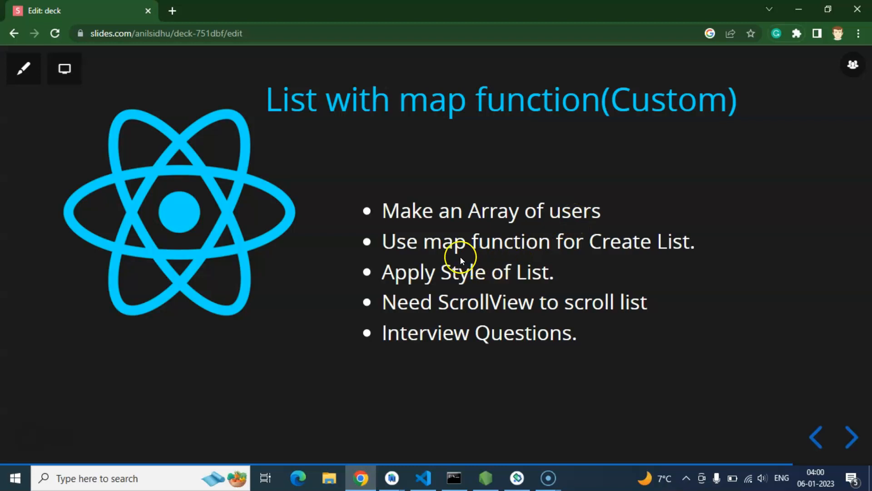
mouse_move(582, 246)
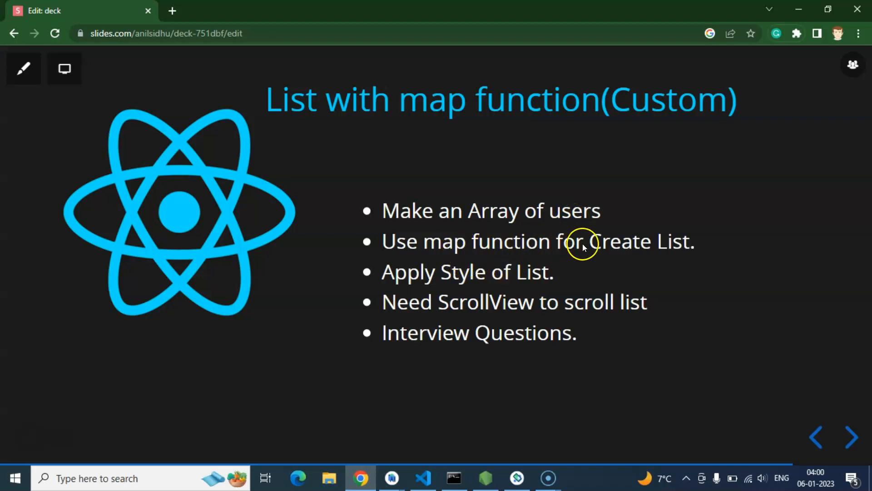
mouse_move(603, 266)
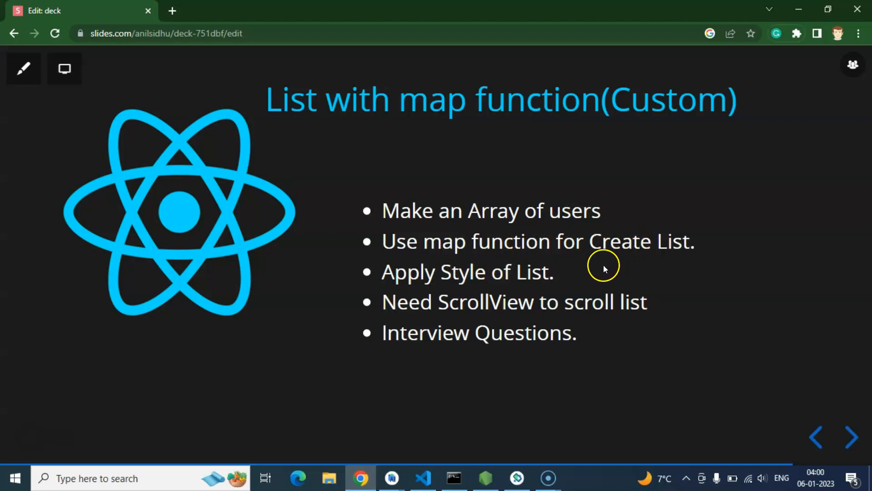
mouse_move(547, 281)
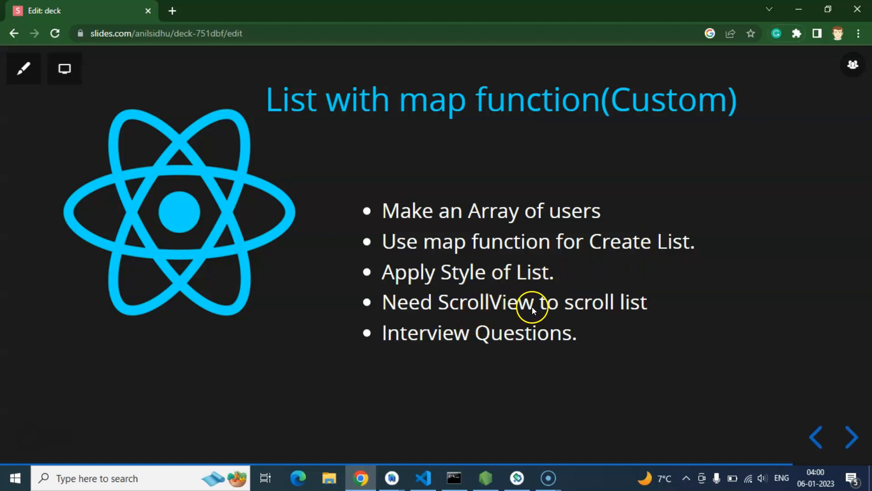
mouse_move(597, 291)
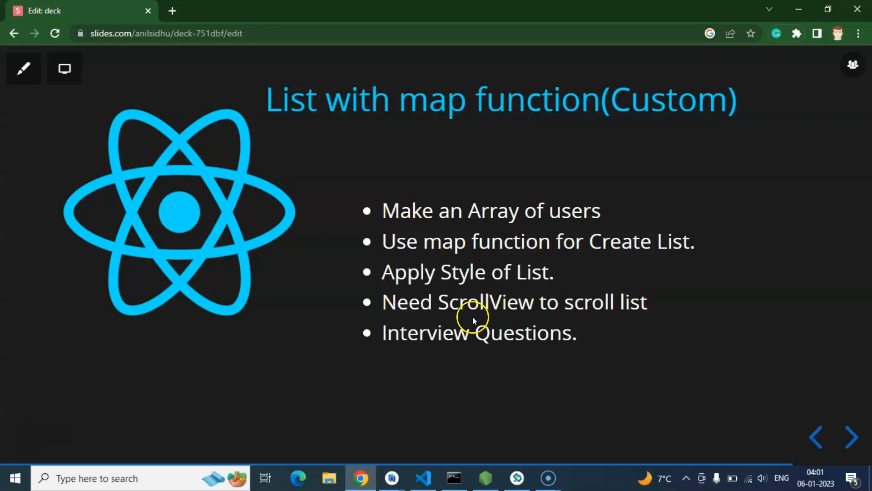
mouse_move(523, 343)
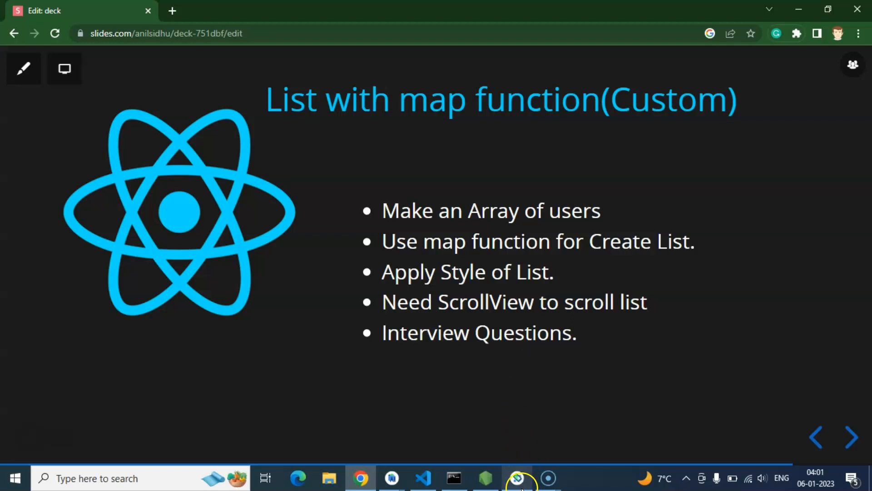
- Bring App.js forward and add a const users array of five id/name objects inside App
click(423, 478)
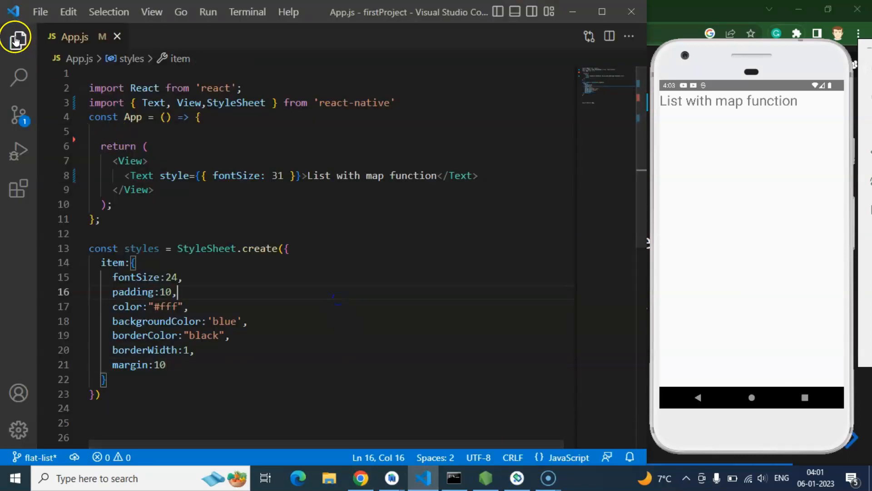
click(19, 42)
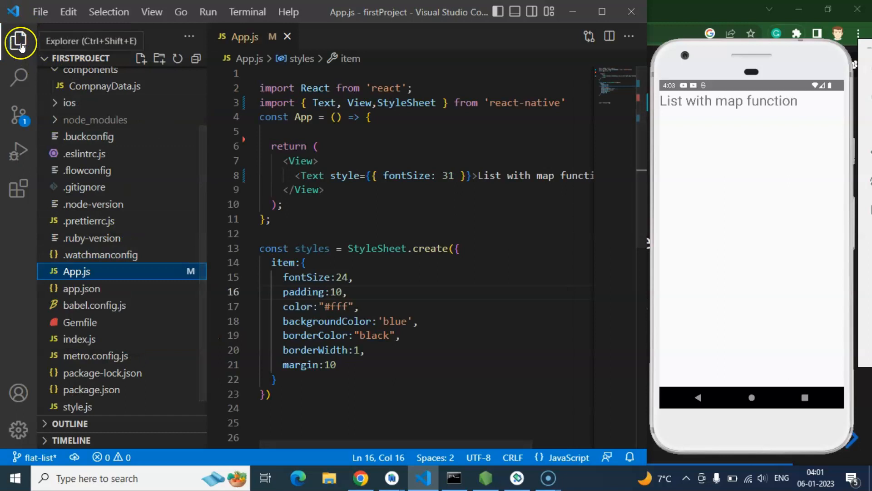
click(19, 42)
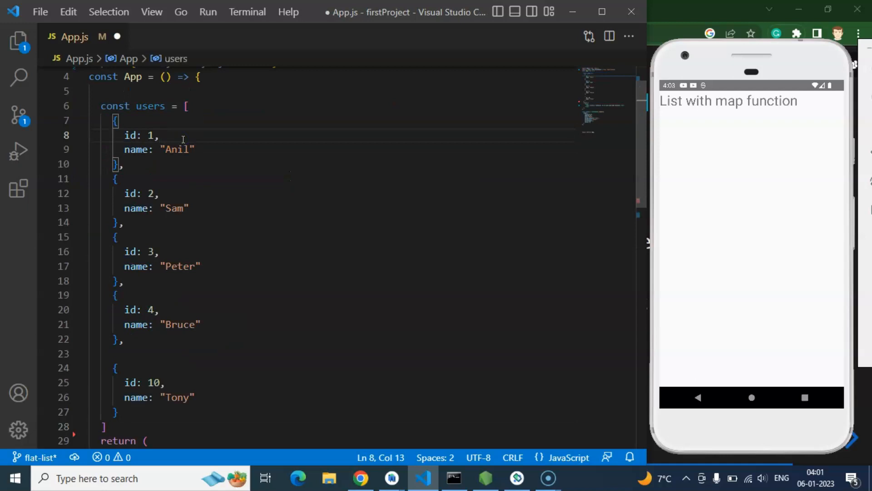
click(186, 106)
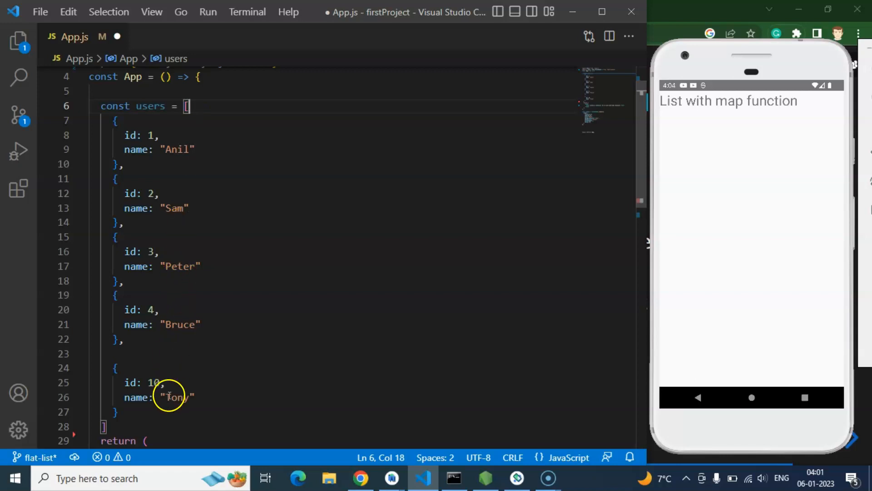
scroll(down, 3)
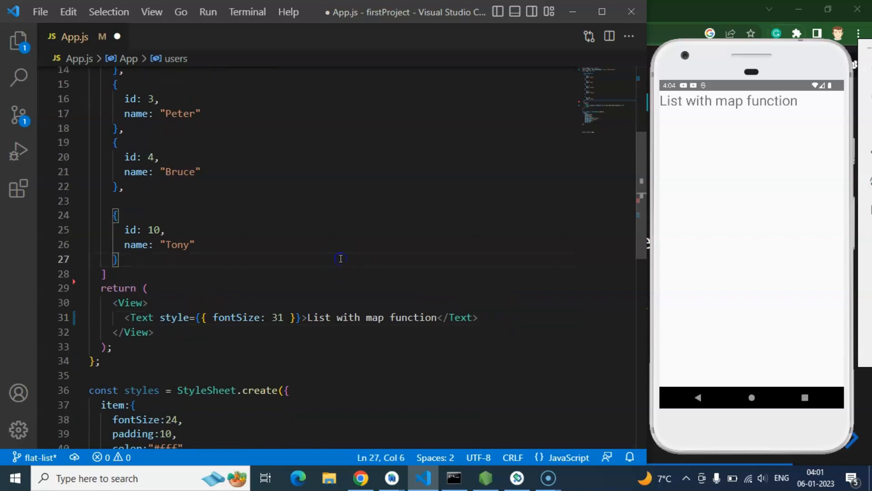
scroll(down, 3)
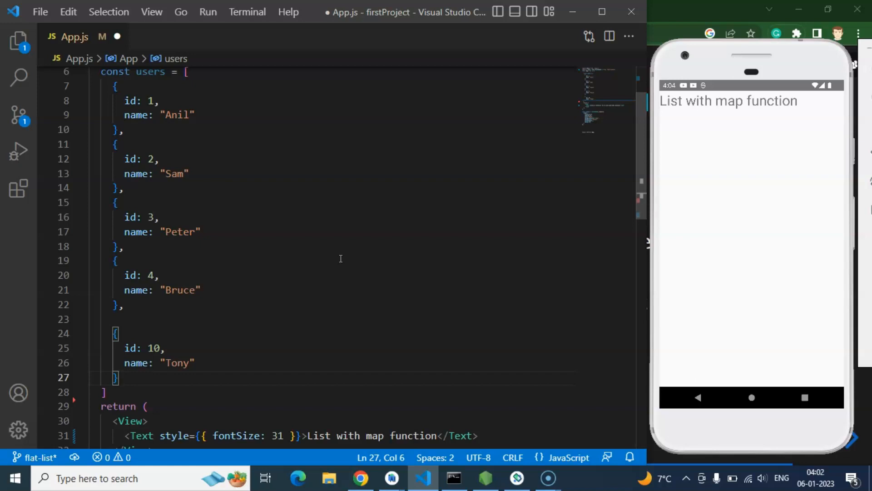
- Map users inside the View to <Text>{item.name}</Text> elements and save
scroll(down, 3)
text({)
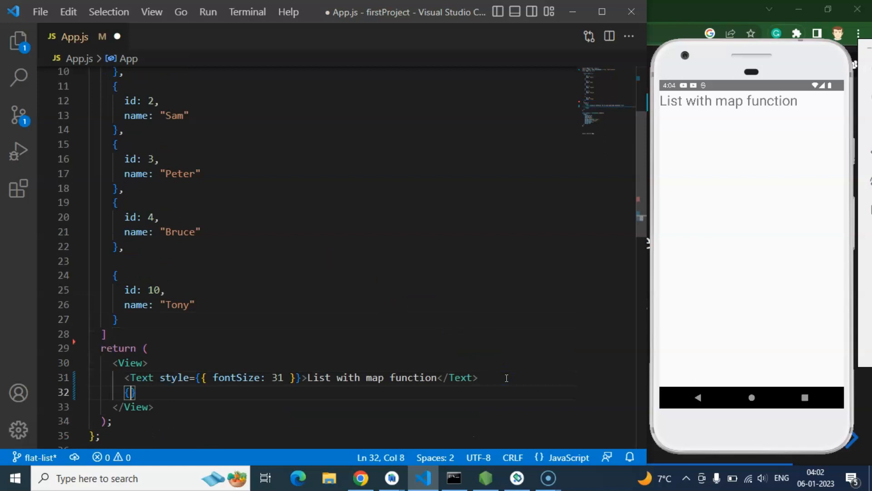
text(users.map)
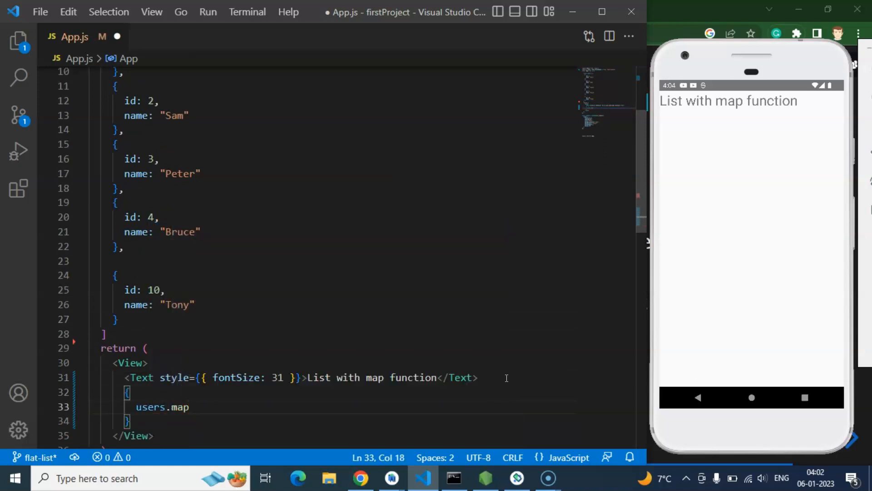
text(()=>))
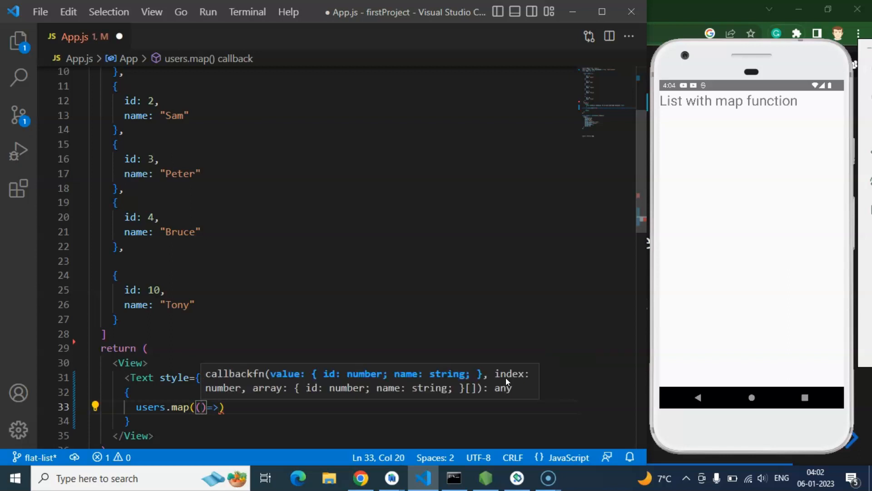
text(item)
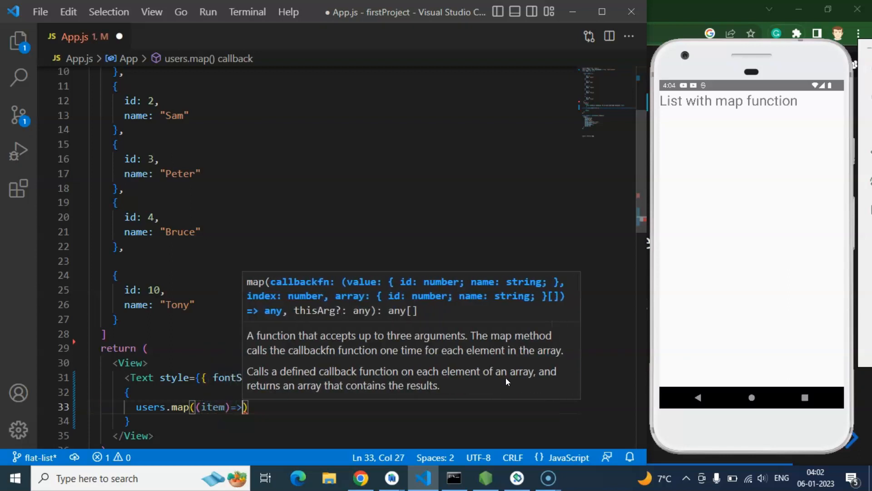
text(<Text></Text>)
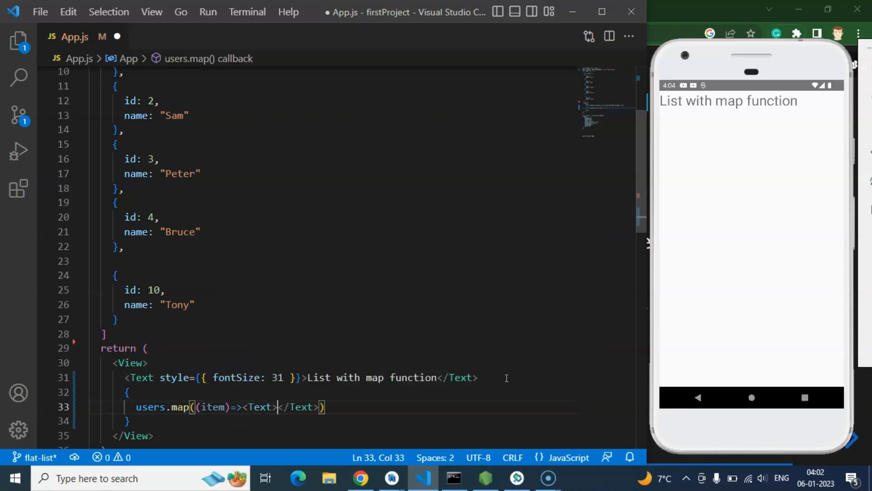
text({item)
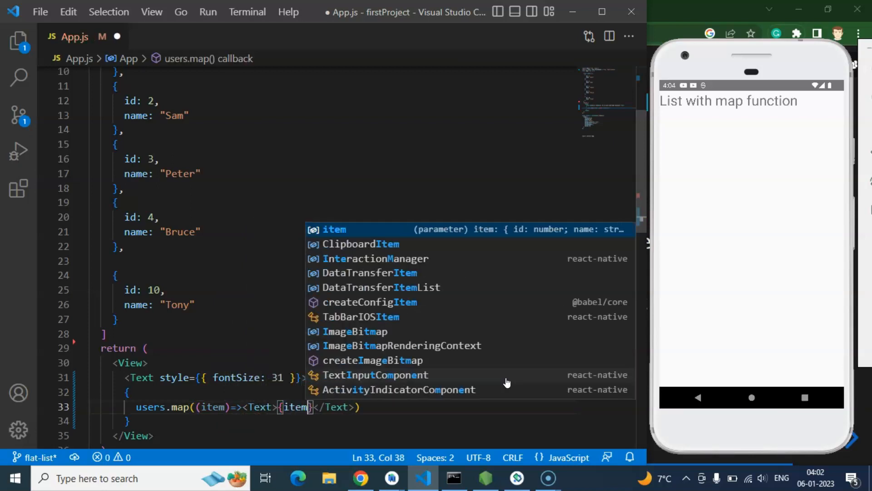
text(.id)
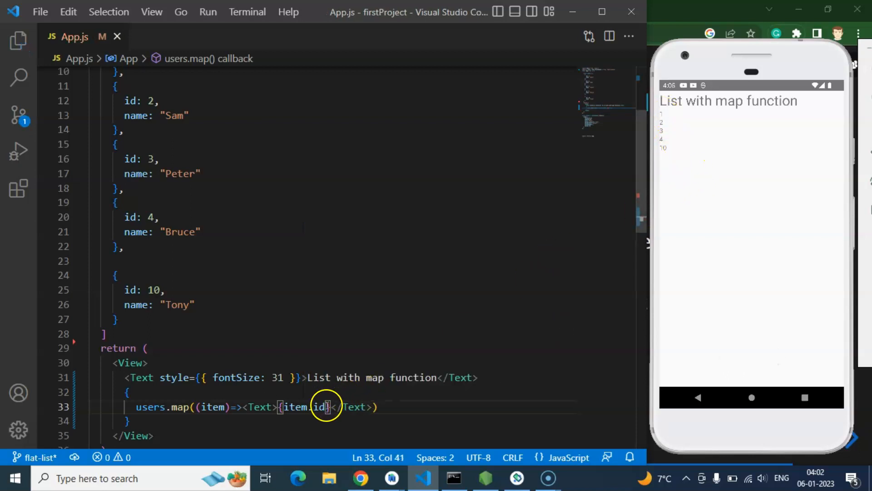
text(name)
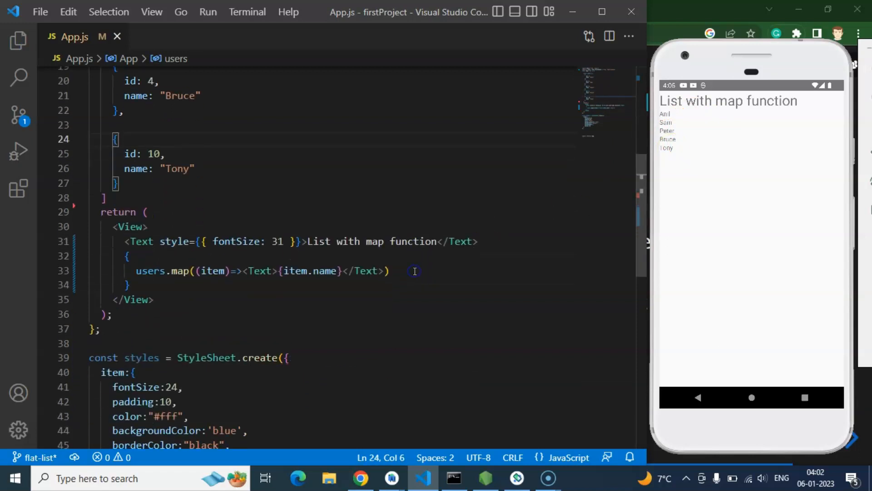
- Add style={styles.item} to the mapped Text so each name renders as a blue box
scroll(down, 3)
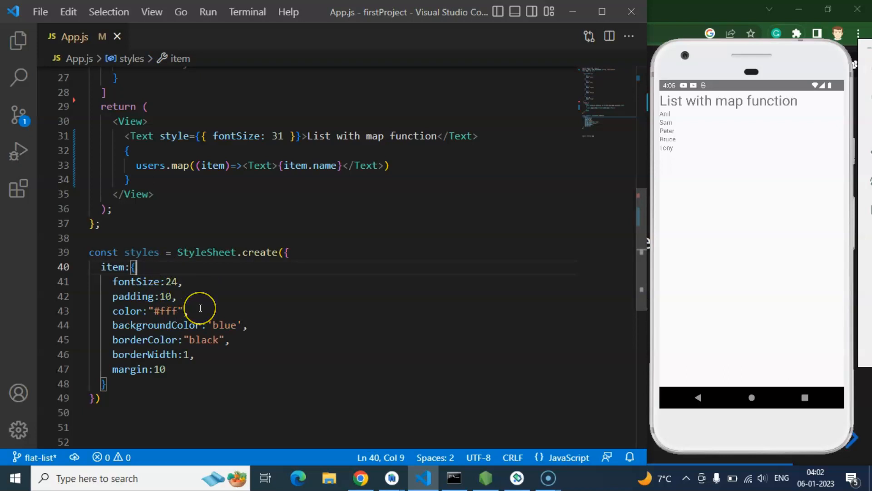
scroll(down, 3)
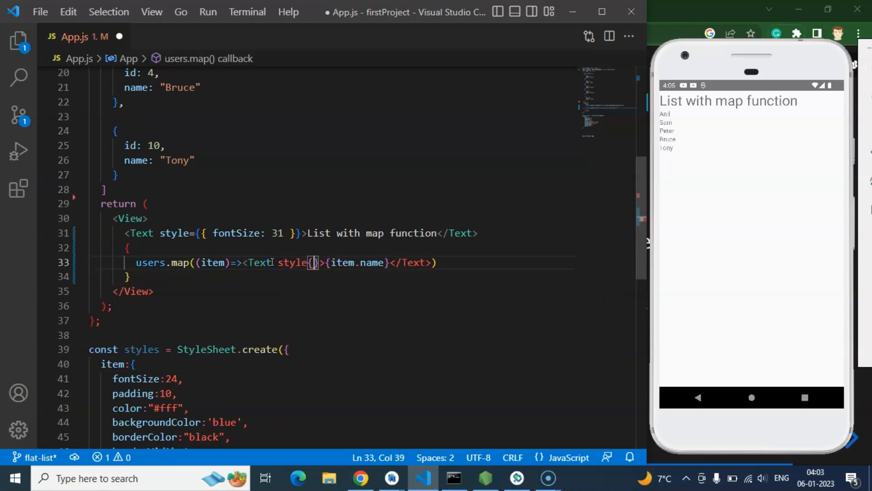
text(styles)
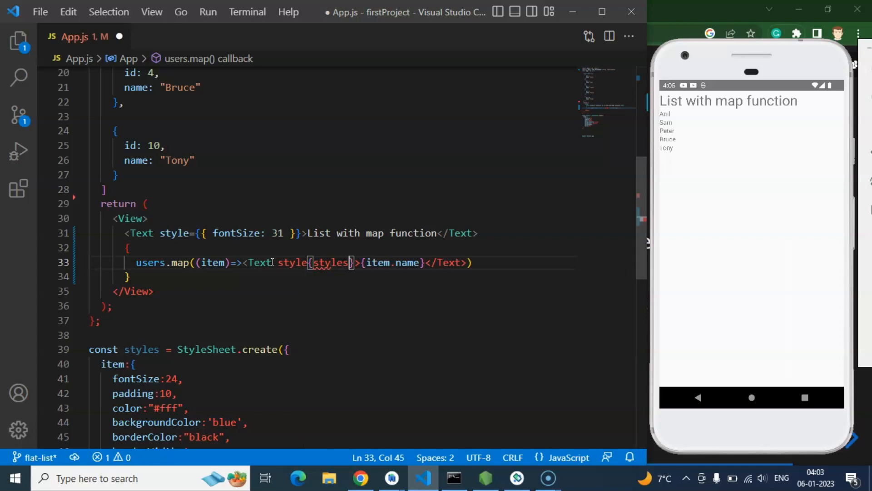
text(.)
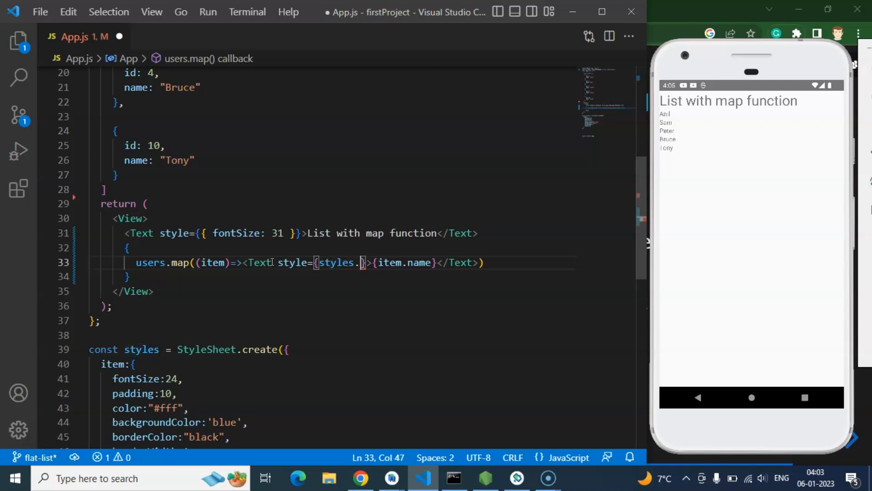
text(item)
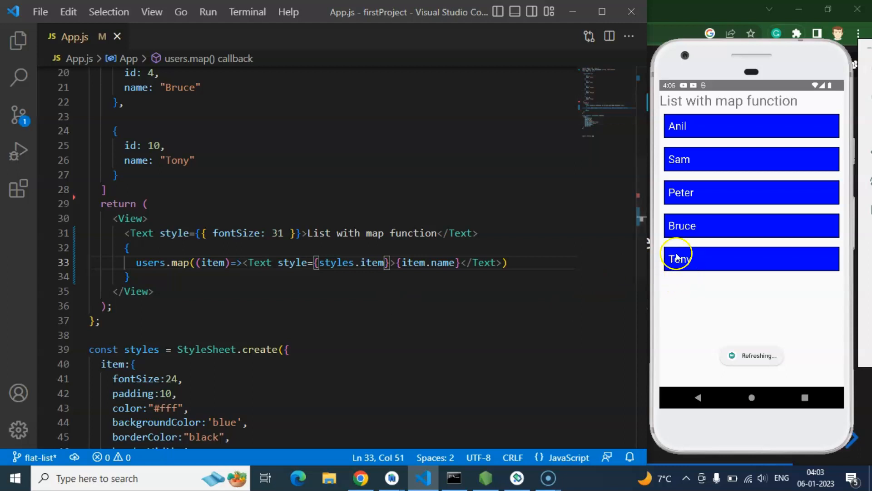
click(122, 175)
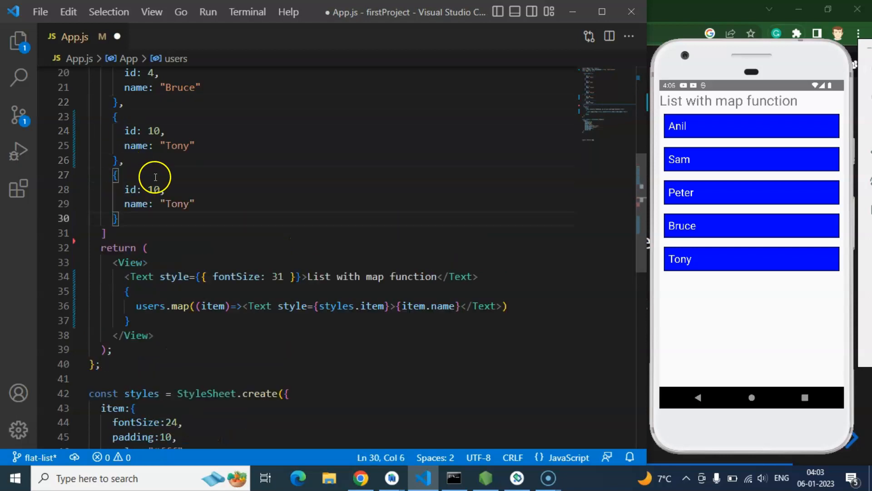
- Duplicate user entries with new ids and rename them Anil and Sam
text(11)
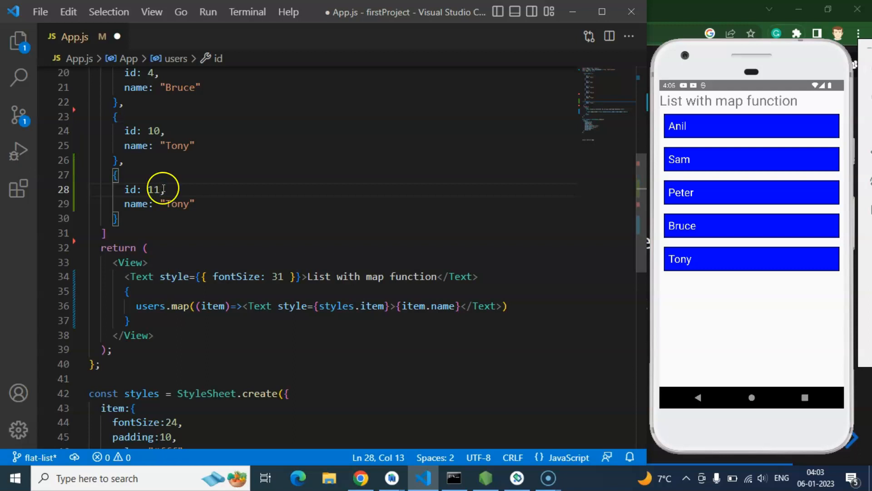
double_click(177, 204)
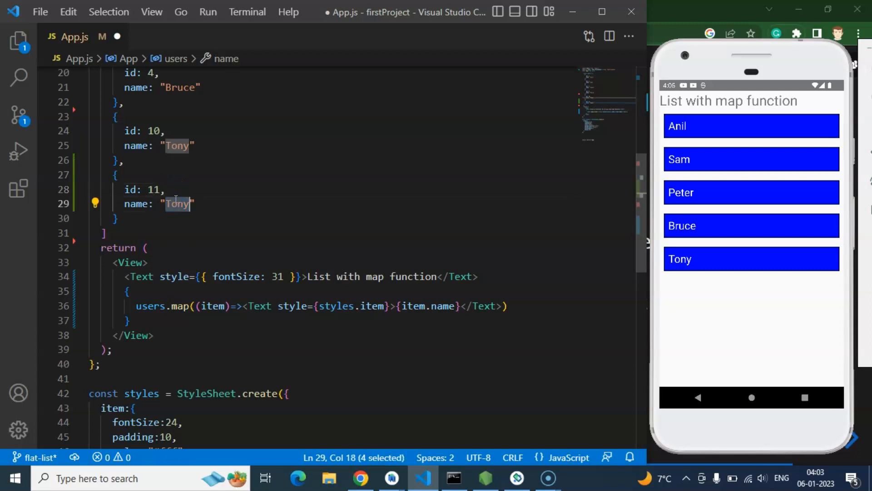
text(Anil)
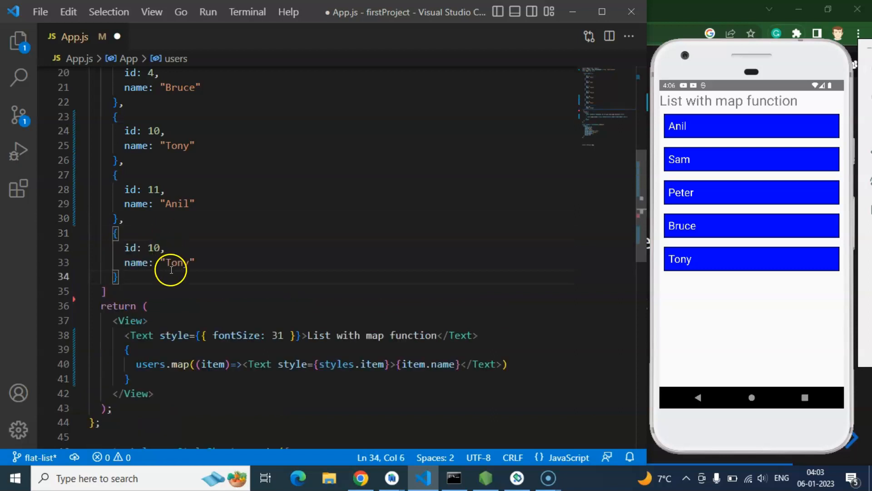
text(Sam)
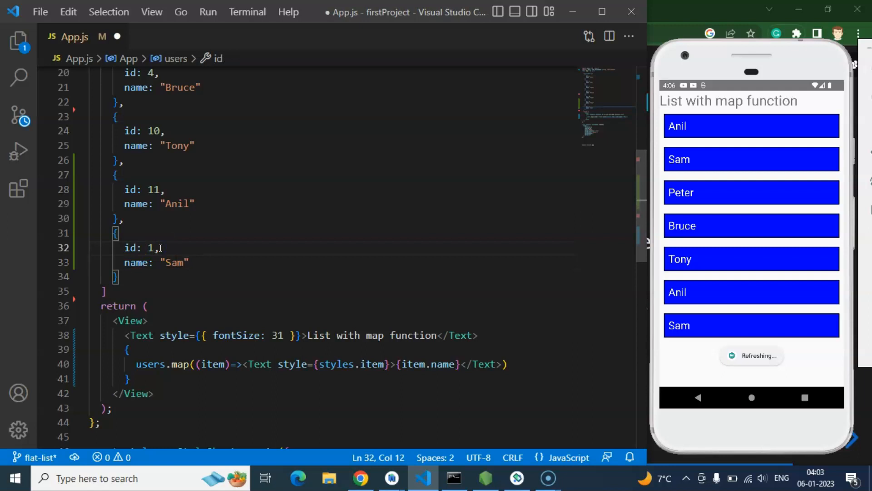
text(3)
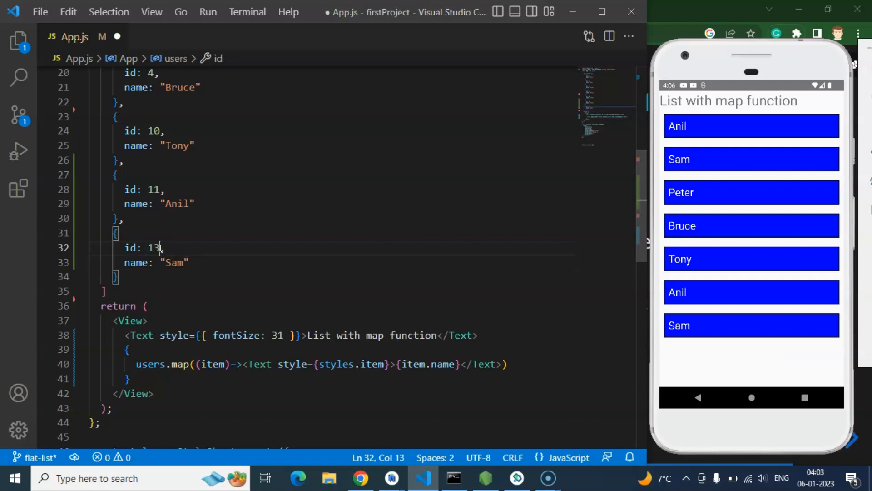
text(2)
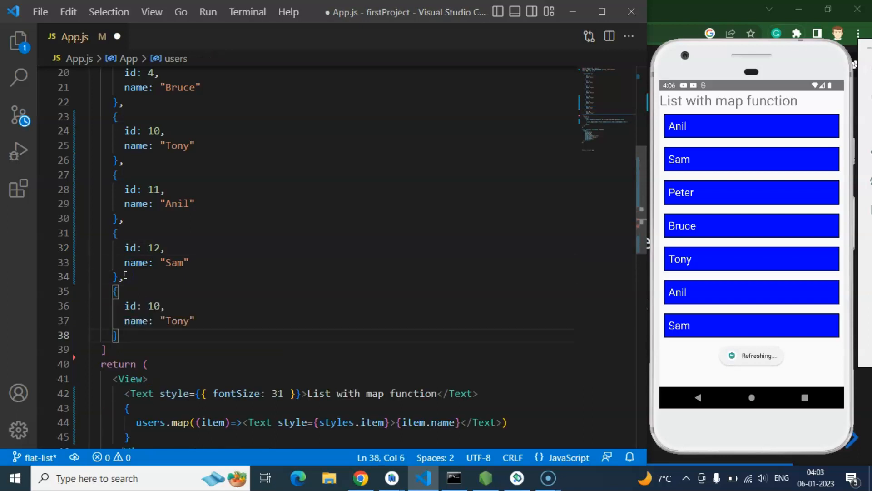
- Edit the last copied entries to the names payback and Anil sidhu
click(155, 306)
text(3)
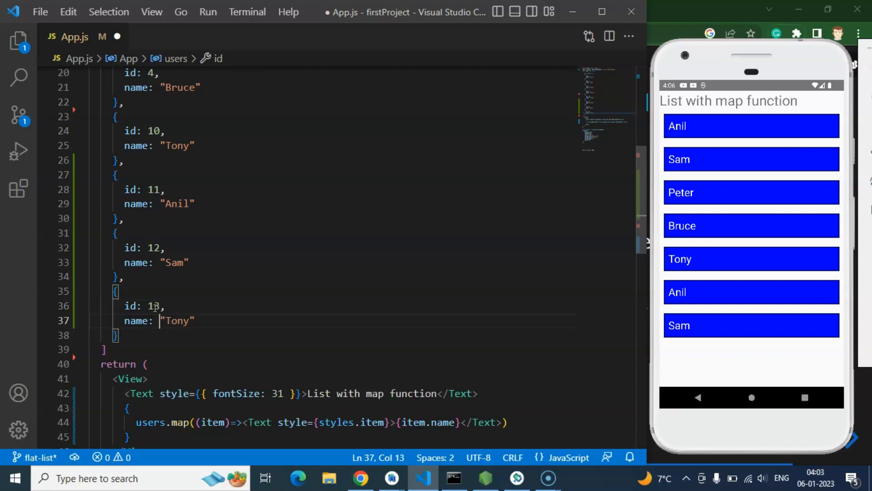
text(p)
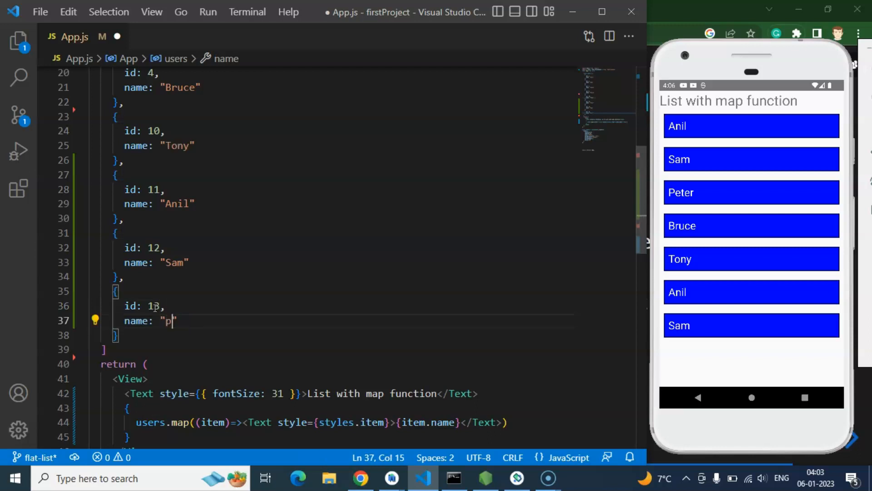
text(ayback)
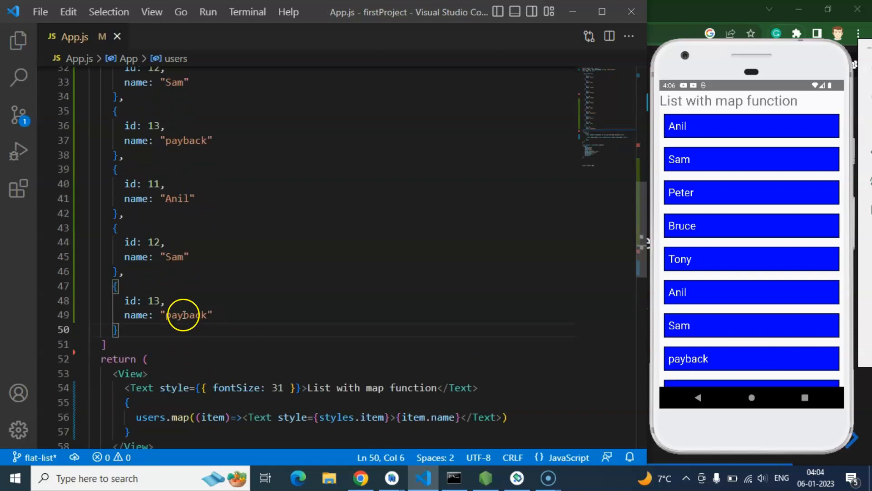
text(A)
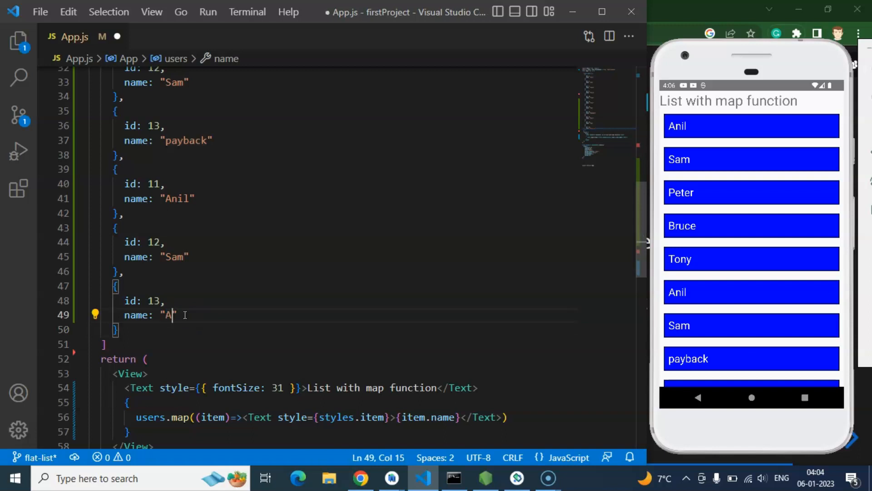
text(nil sidhu)
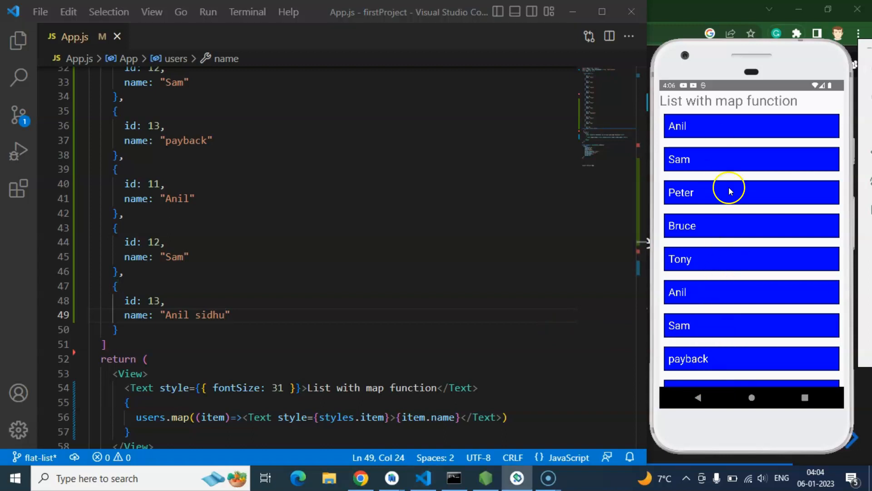
mouse_move(744, 217)
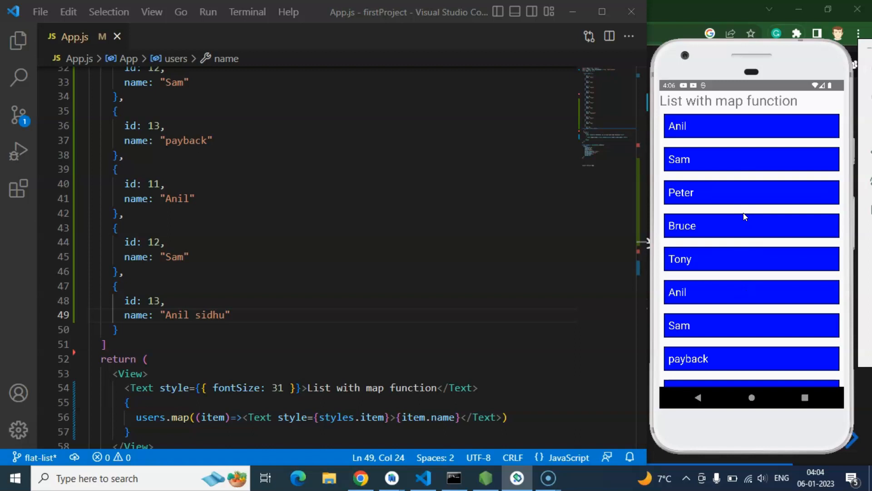
mouse_move(382, 243)
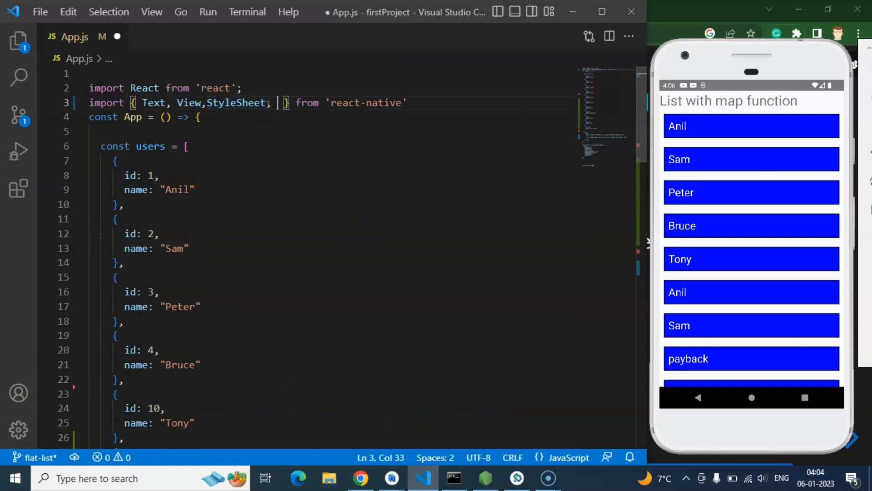
- Import ScrollView, wrap the users.map block in it, and scroll the emulator list
text(ScrollView)
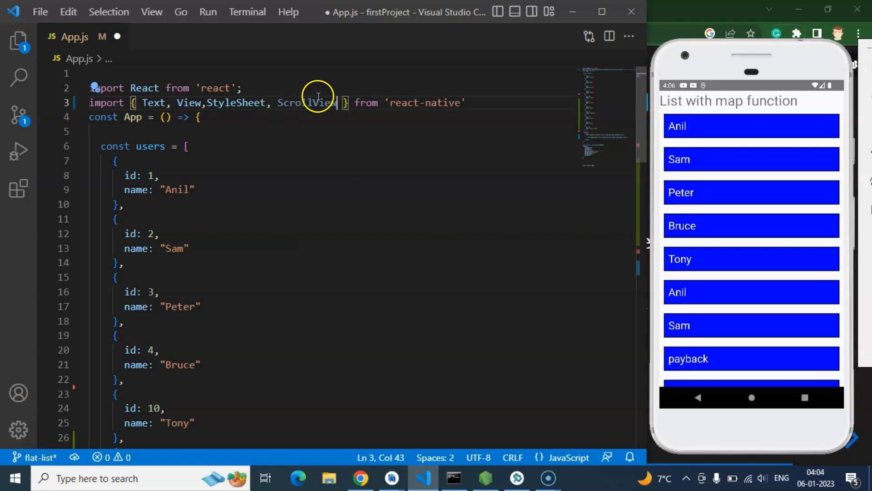
scroll(down, 3)
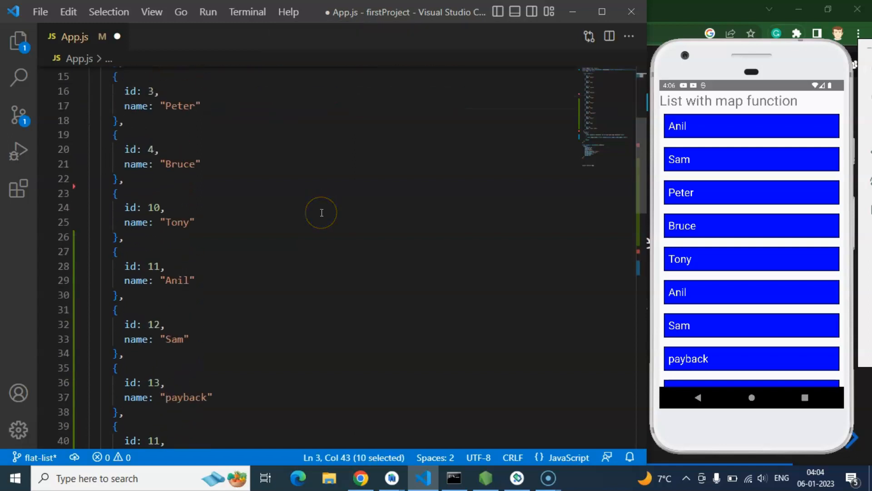
scroll(down, 3)
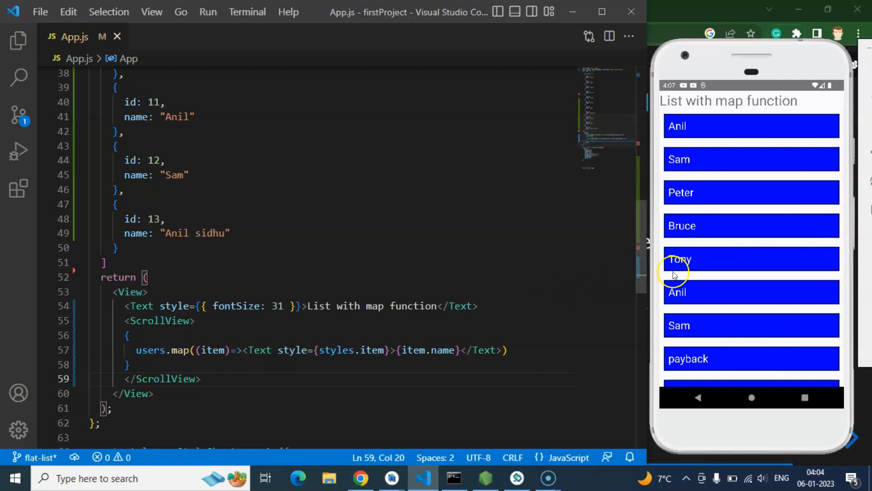
mouse_move(799, 289)
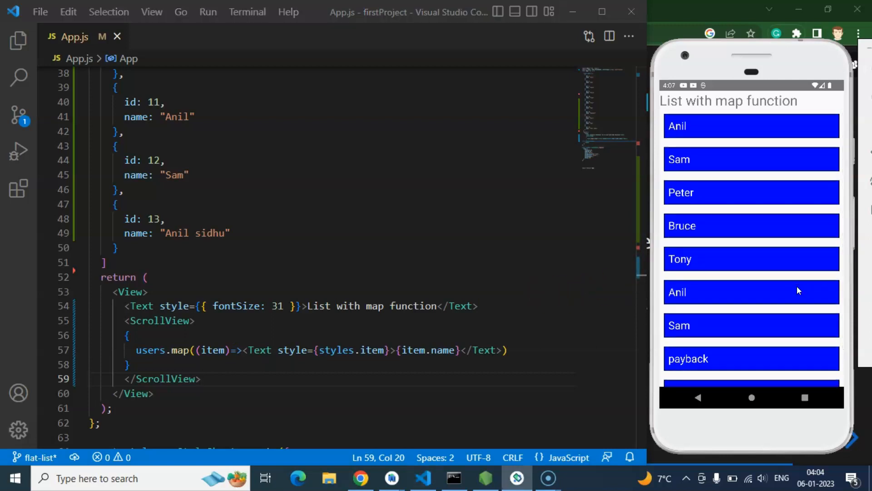
scroll(down, 3)
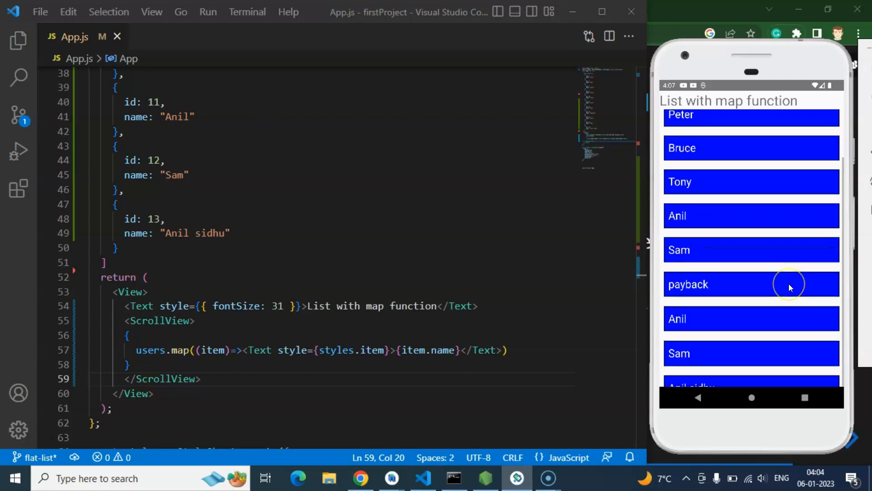
scroll(down, 3)
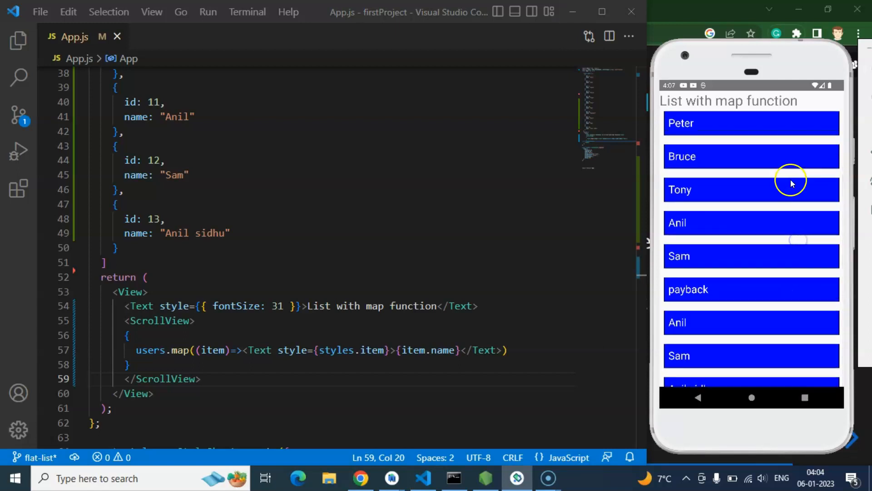
scroll(down, 3)
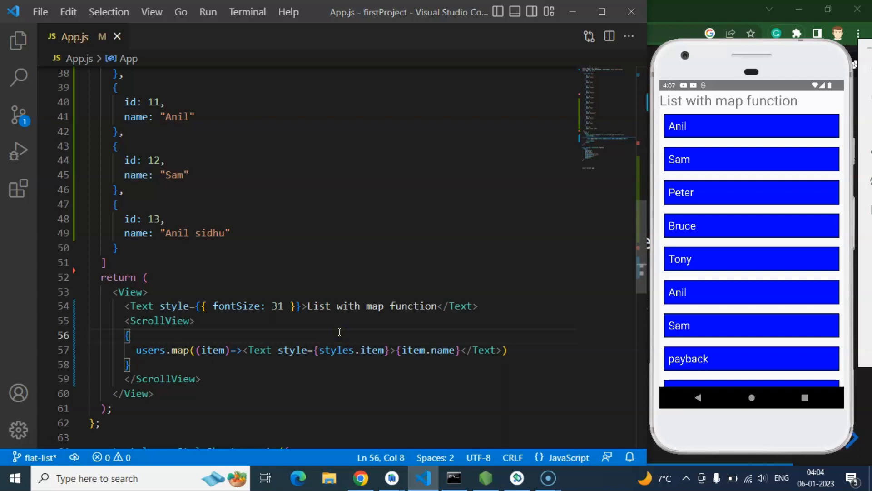
mouse_move(358, 477)
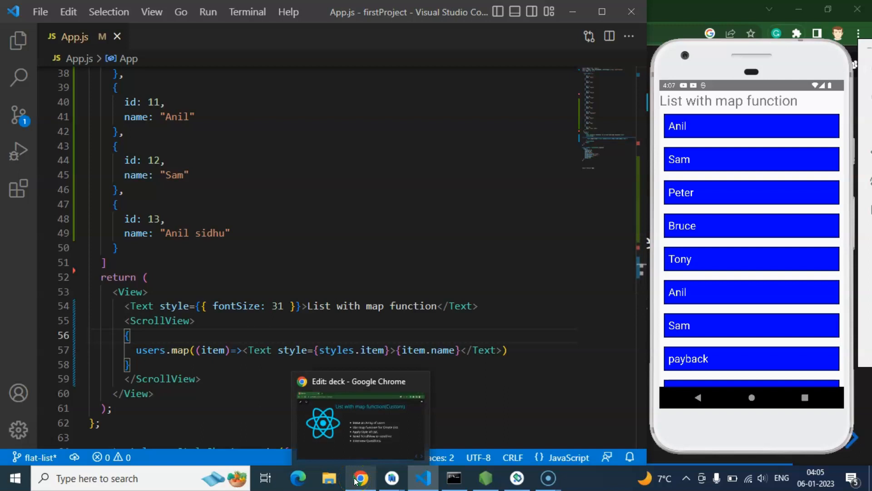
- Switch from VS Code to the Slides.com deck in Chrome
click(360, 479)
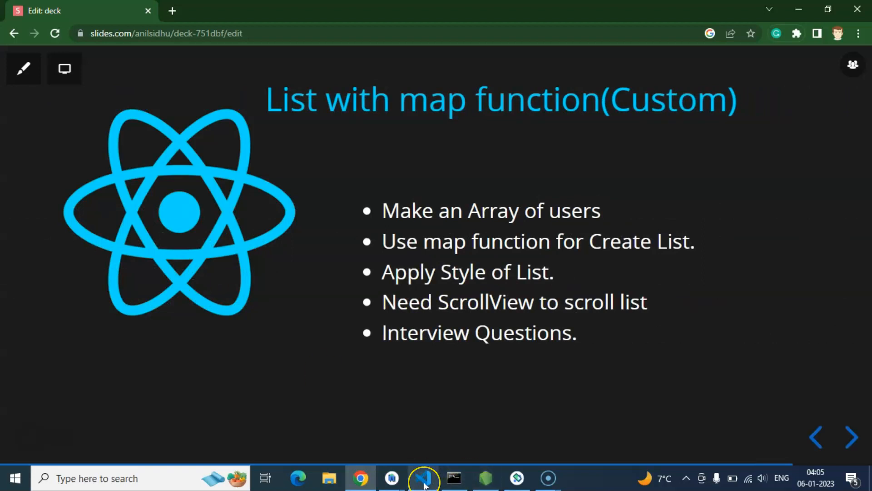
- Advance from the custom map-function slide to the List with FlatList slide
click(424, 478)
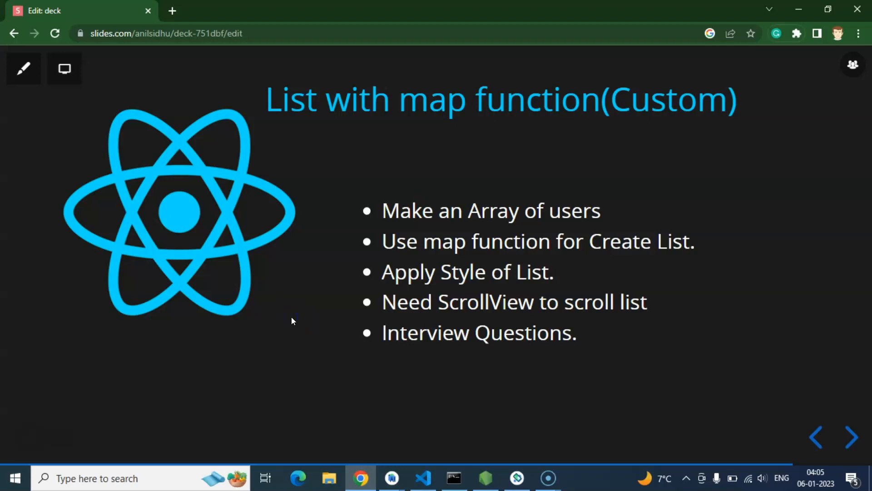
click(850, 437)
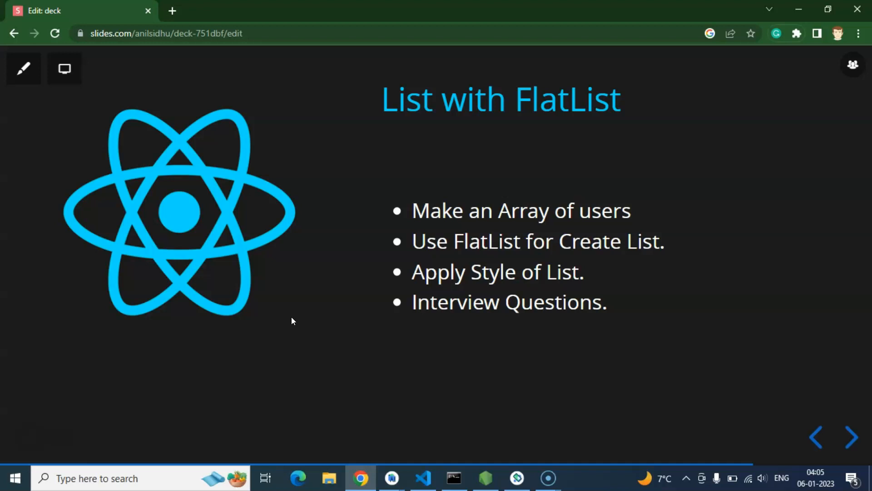
mouse_move(511, 466)
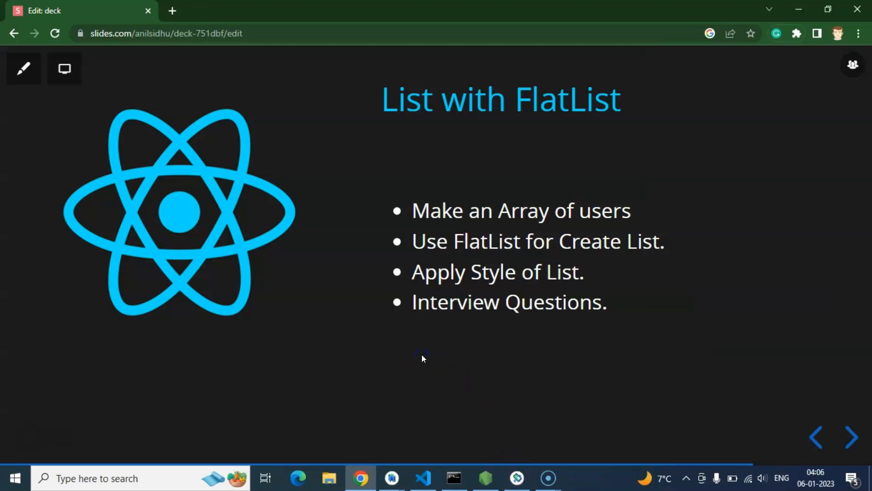
mouse_move(423, 358)
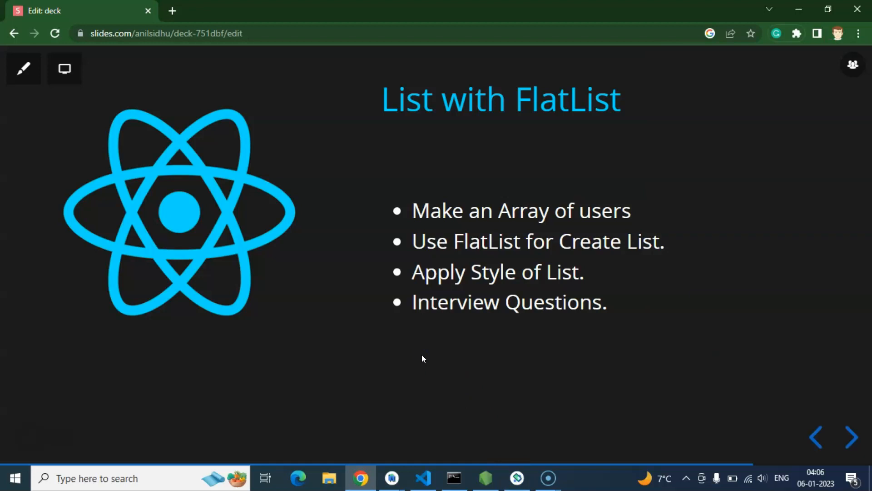
- Revisit the map-function slide, then advance to the like, subscribe and comment slide
click(850, 437)
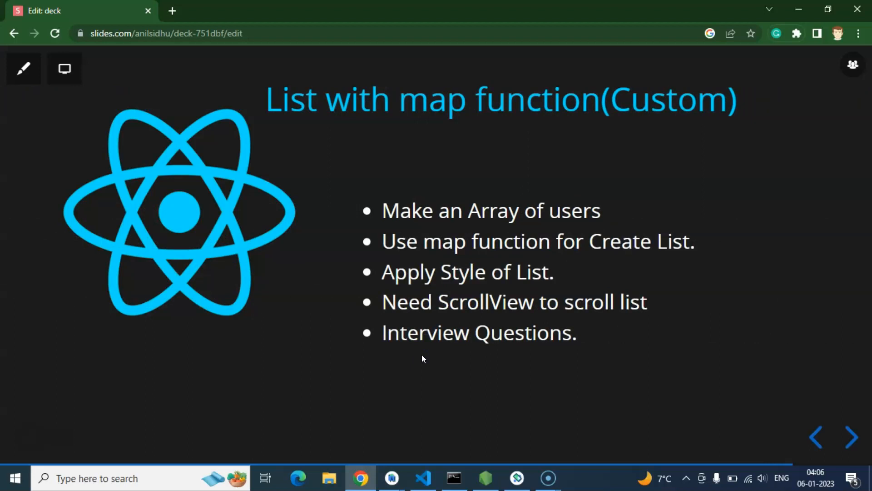
click(850, 437)
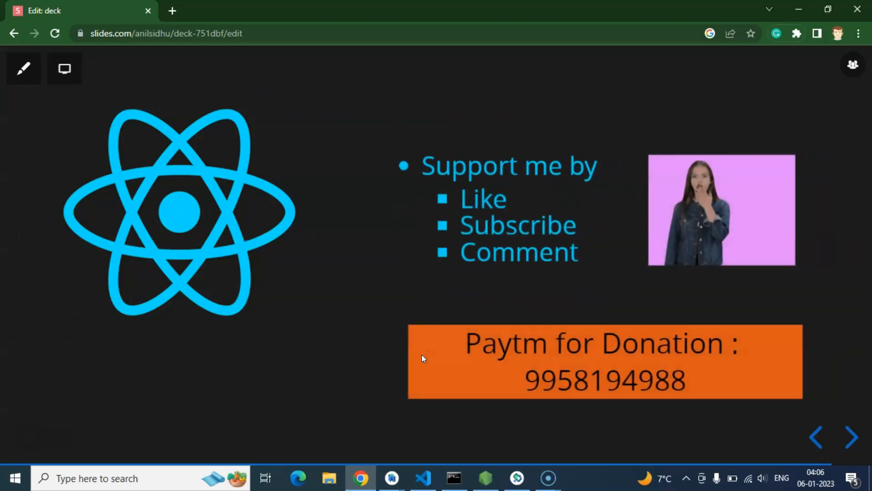